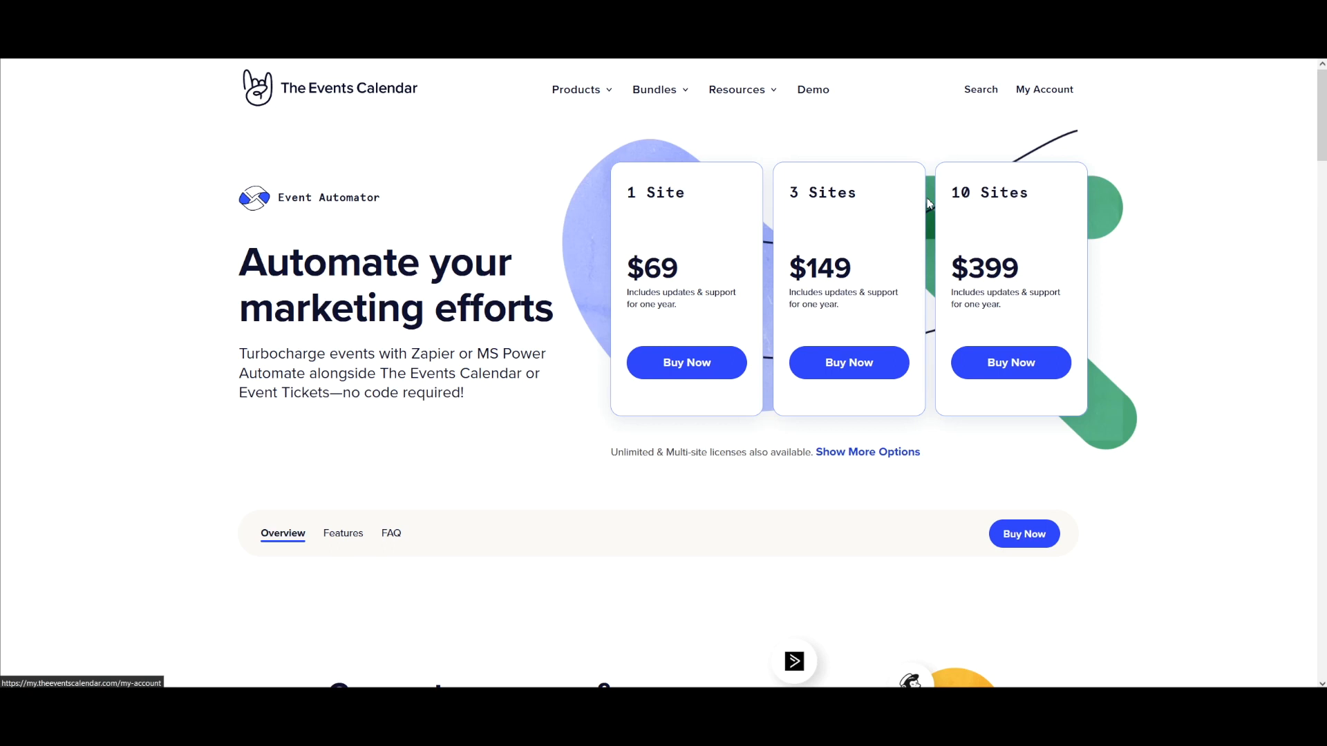
mouse_move(931, 198)
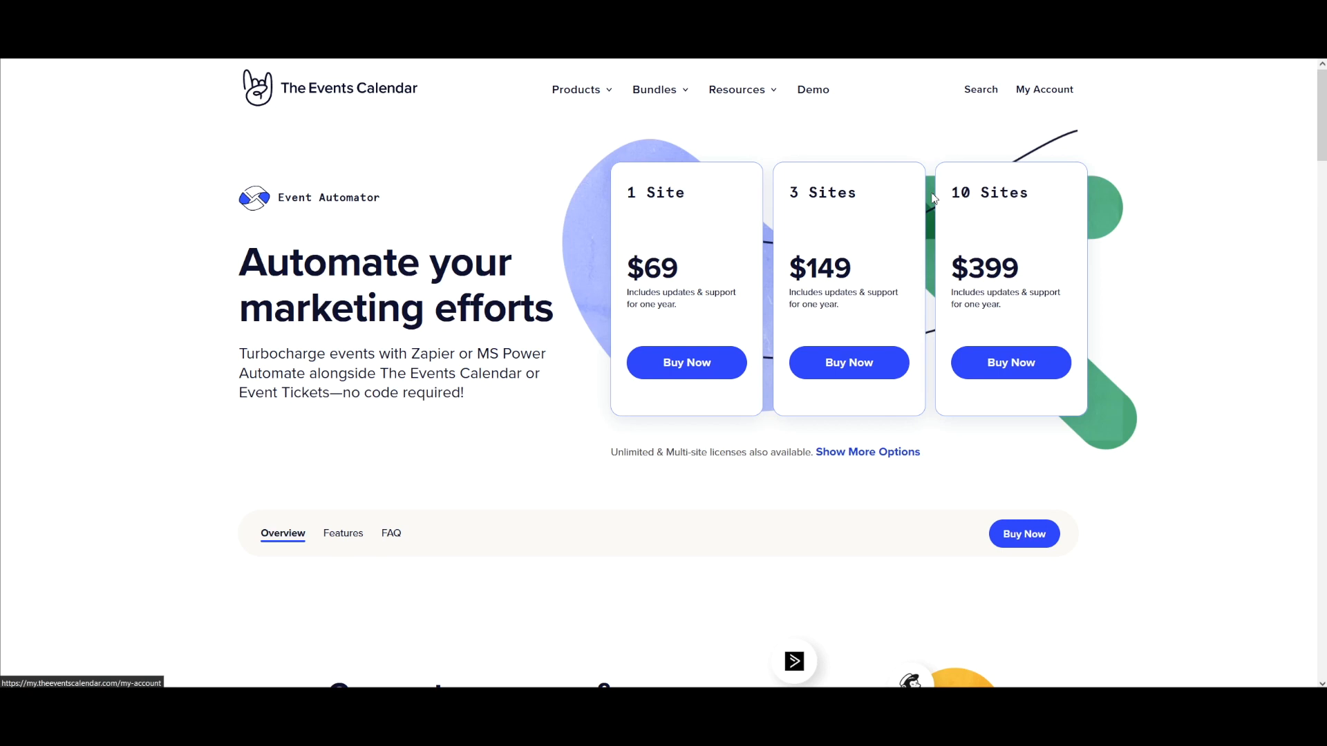
mouse_move(652, 87)
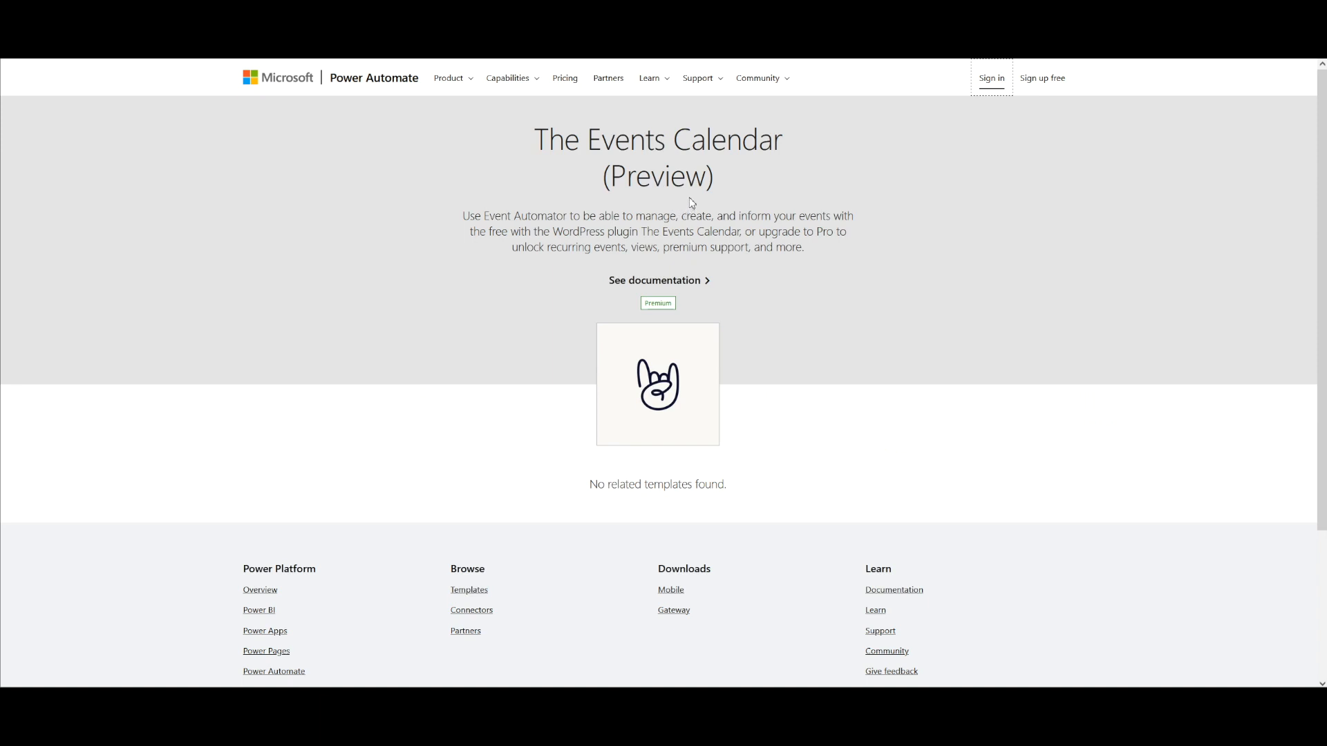
mouse_move(365, 130)
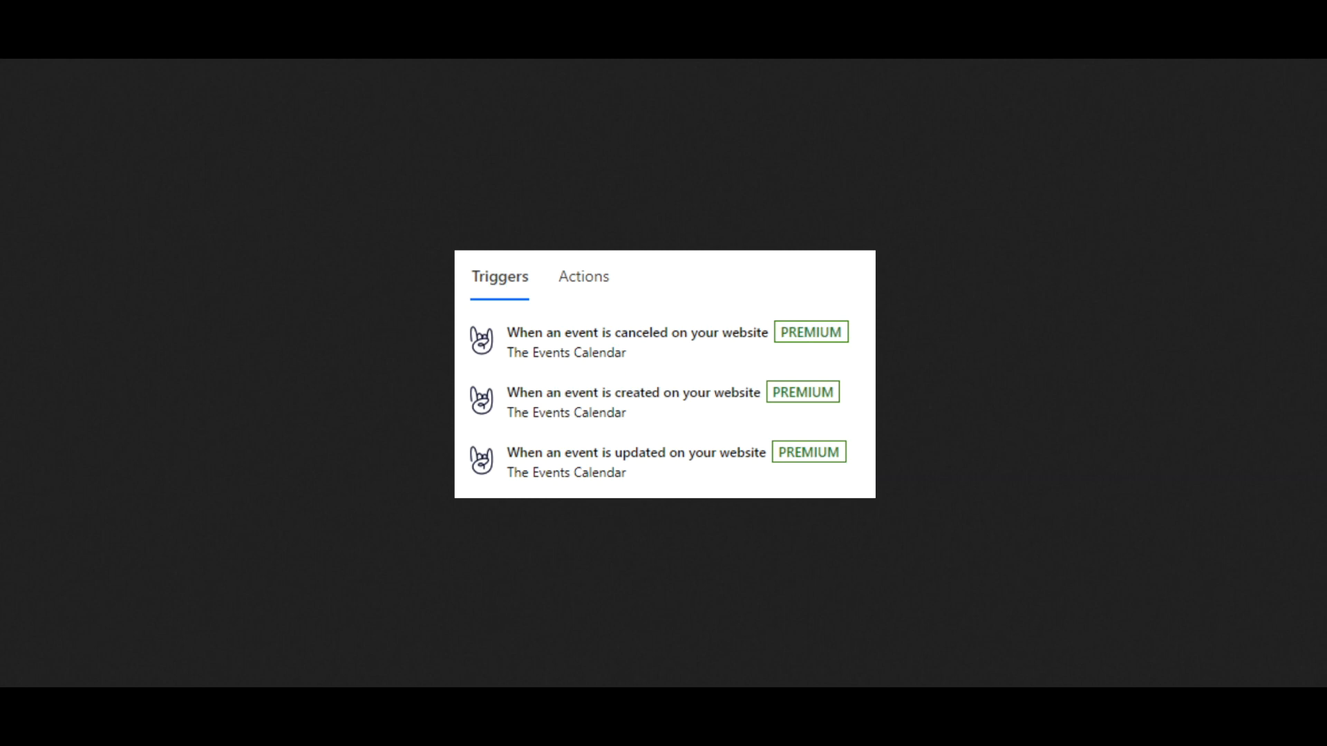
View The Events Calendar's premium triggers for events canceled, created and updated
left_click(583, 276)
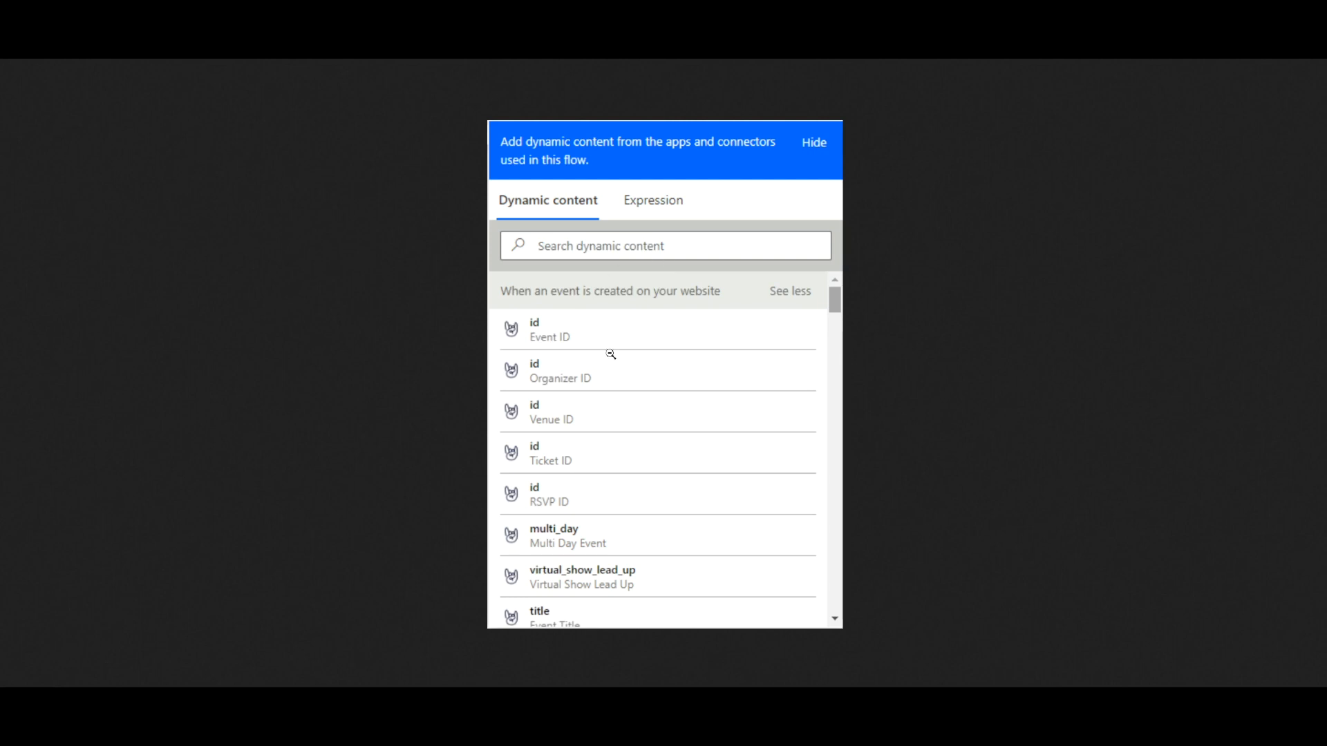
mouse_move(602, 449)
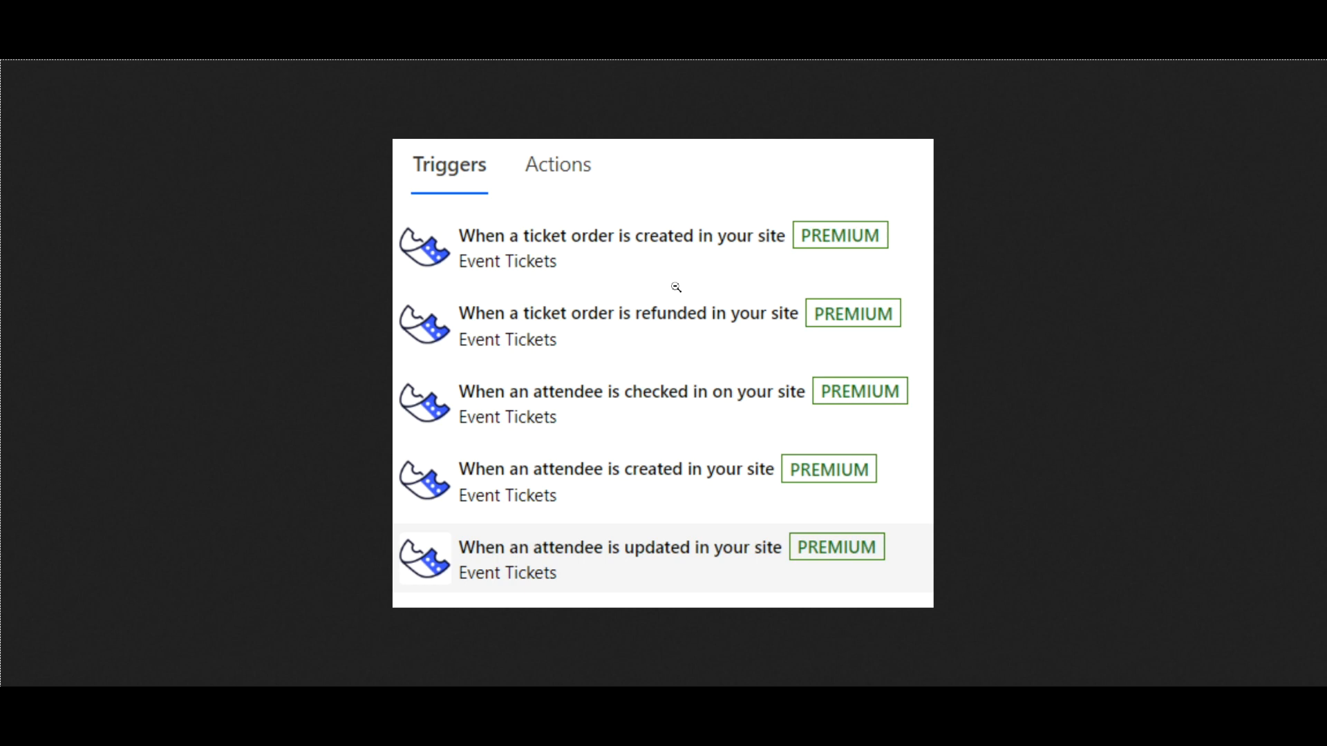
mouse_move(950, 331)
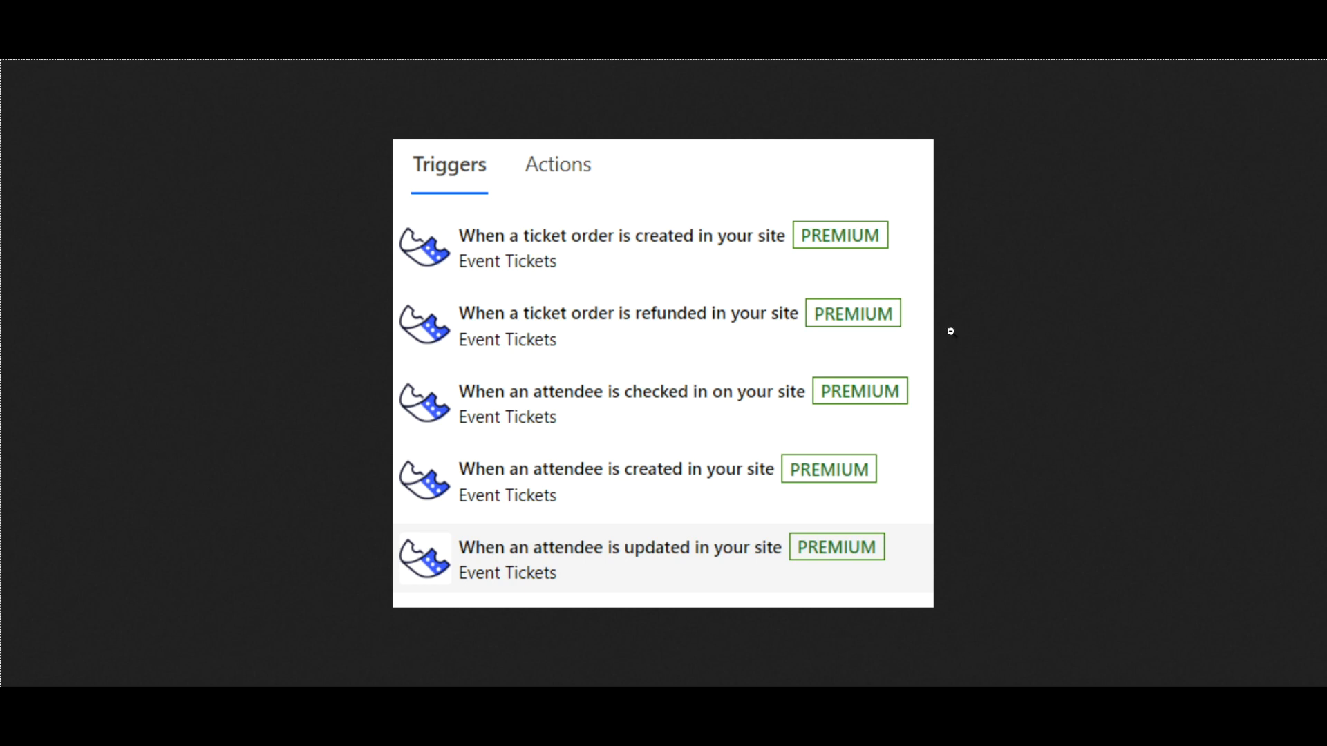
mouse_move(950, 331)
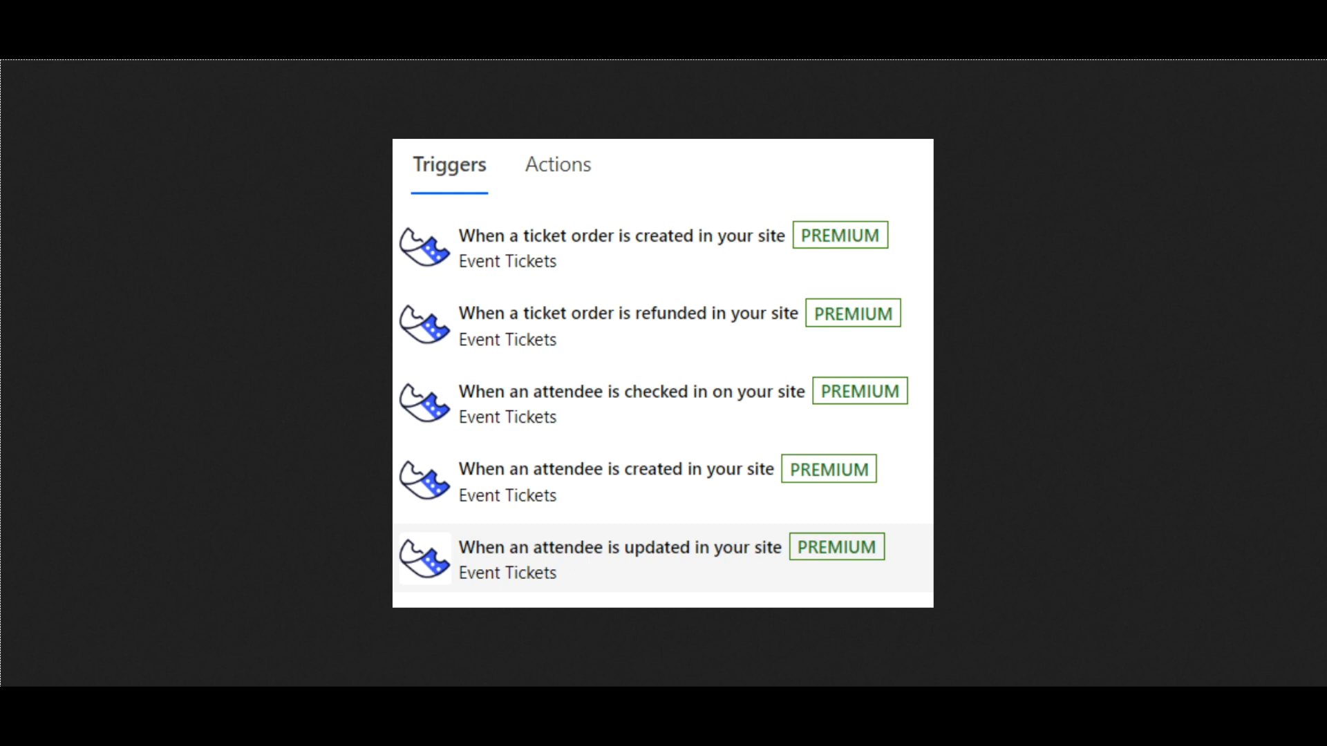
mouse_move(1086, 203)
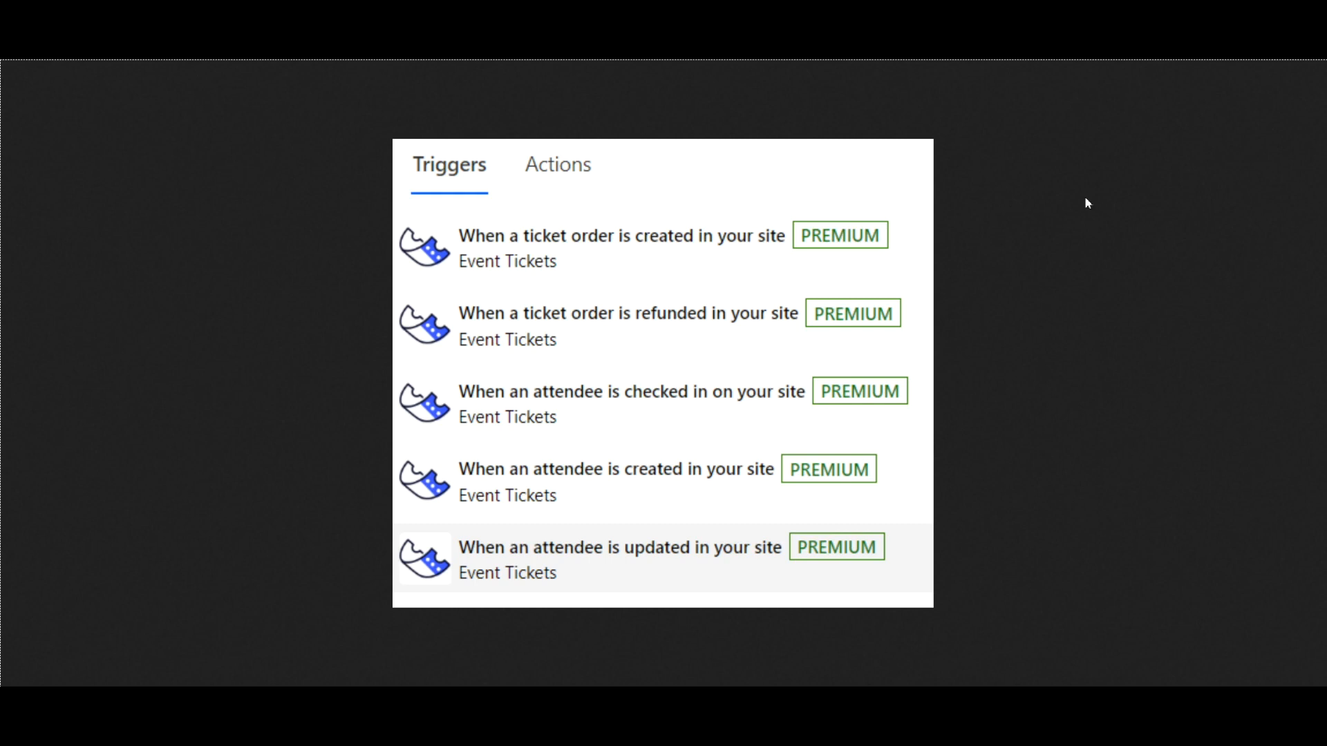